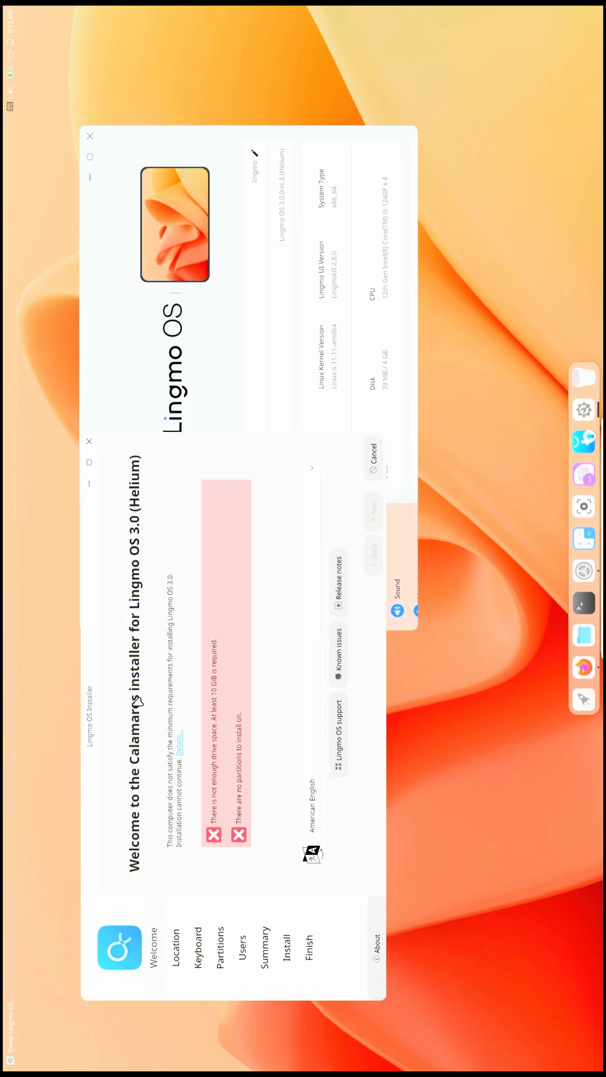
{"action": "mouse_move", "coordinate": [214, 726]}
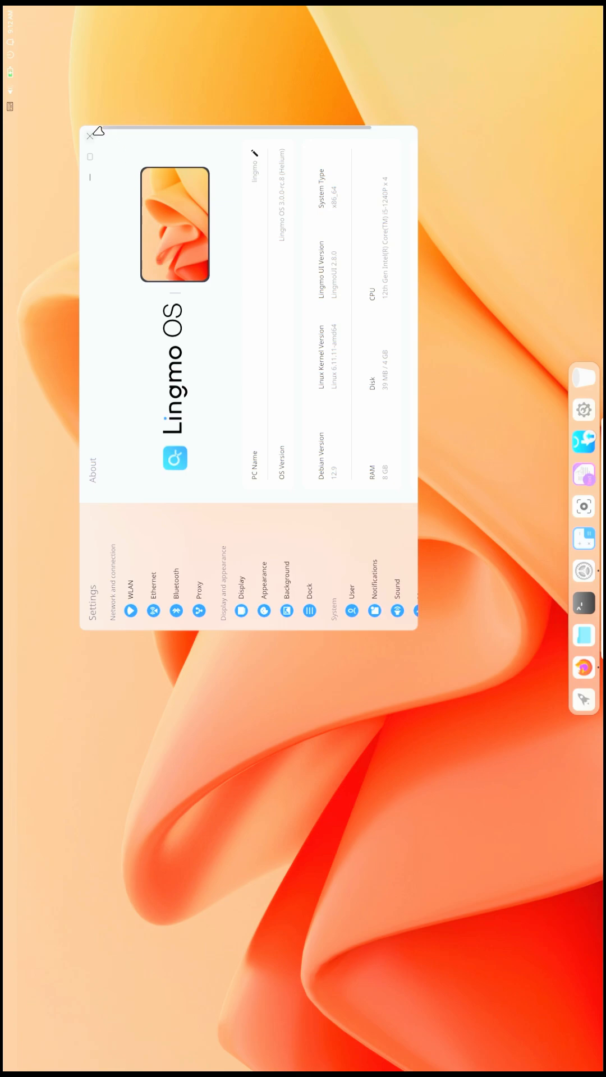
Close the Settings window, leaving only the empty desktop.
{"action": "left_click", "coordinate": [90, 137]}
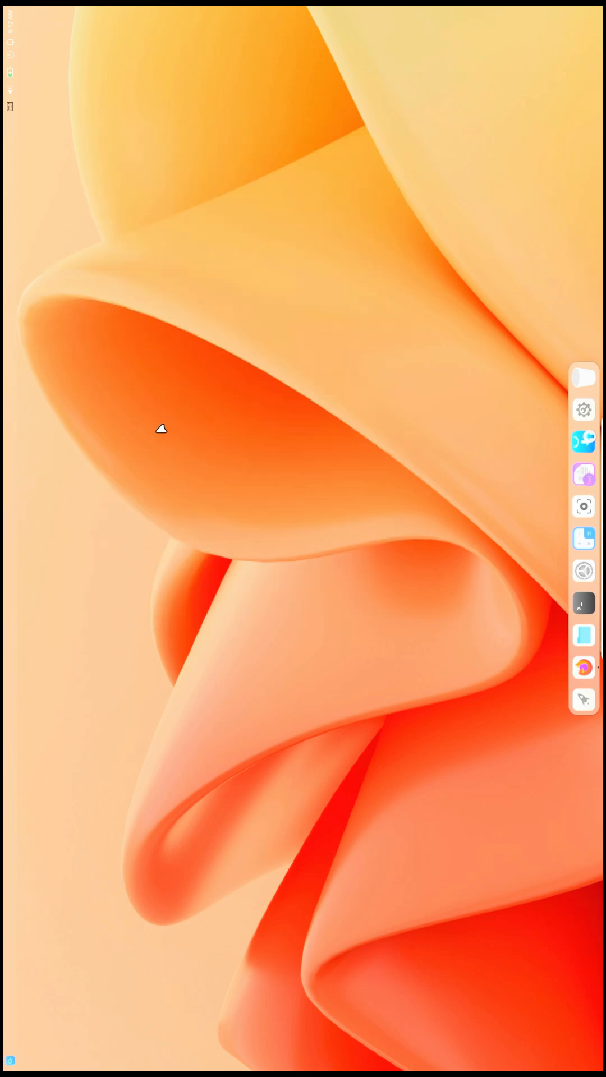
{"action": "mouse_move", "coordinate": [211, 529]}
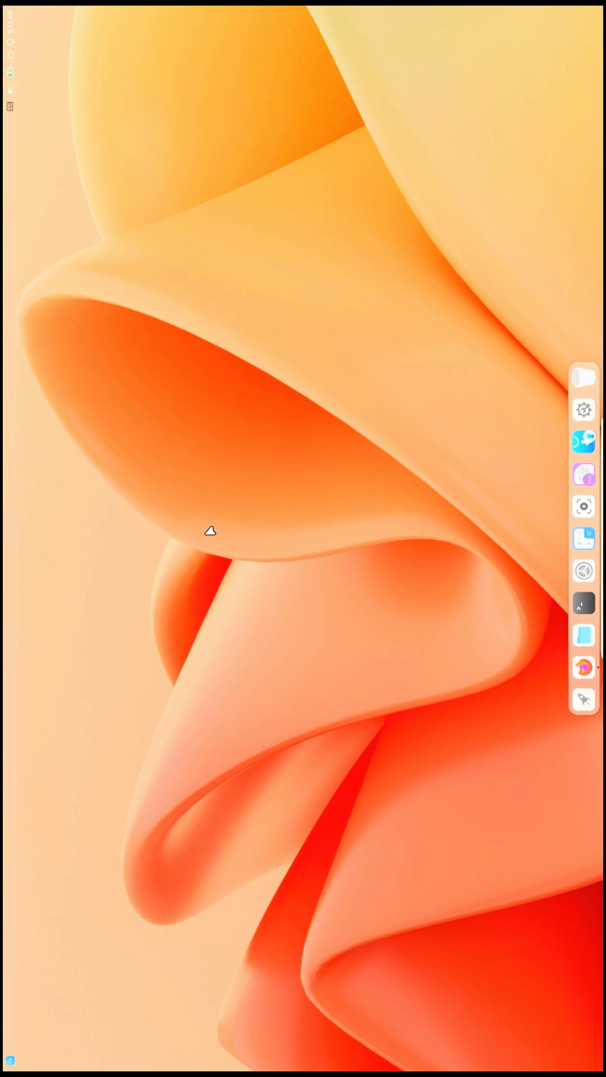
{"action": "mouse_move", "coordinate": [173, 615]}
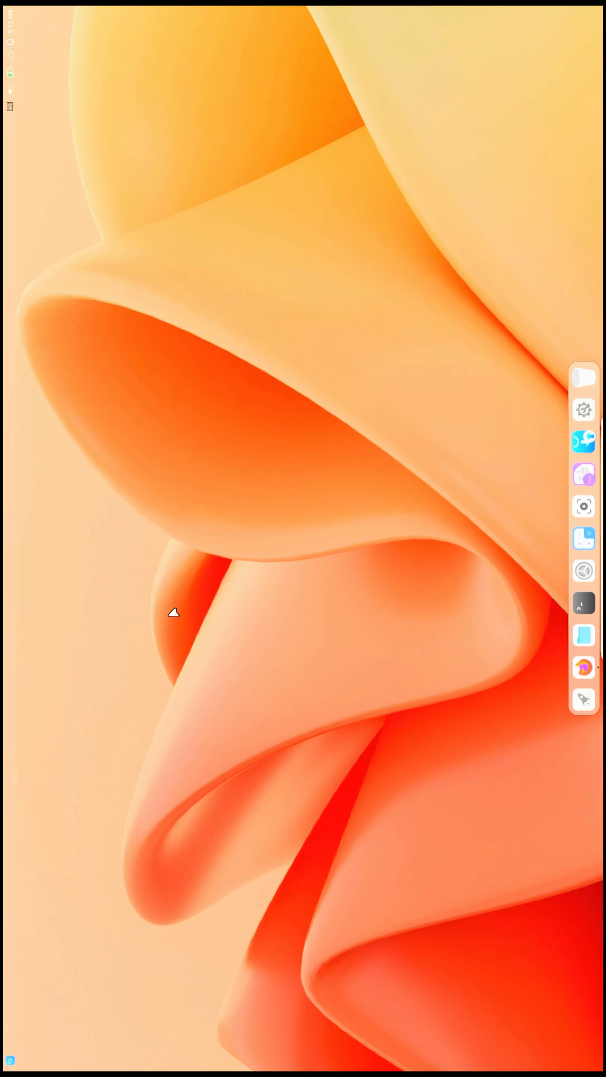
{"action": "mouse_move", "coordinate": [125, 231]}
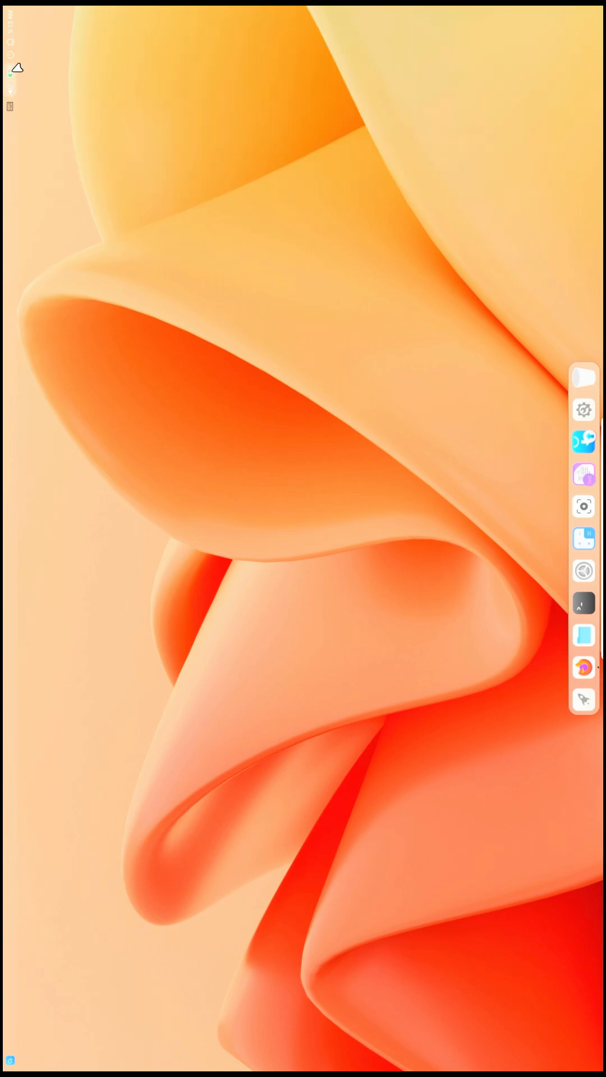
Show the Control Center with Wi-Fi, Dark Mode, Do Not Disturb and Screenshot toggles.
{"action": "left_click", "coordinate": [18, 67]}
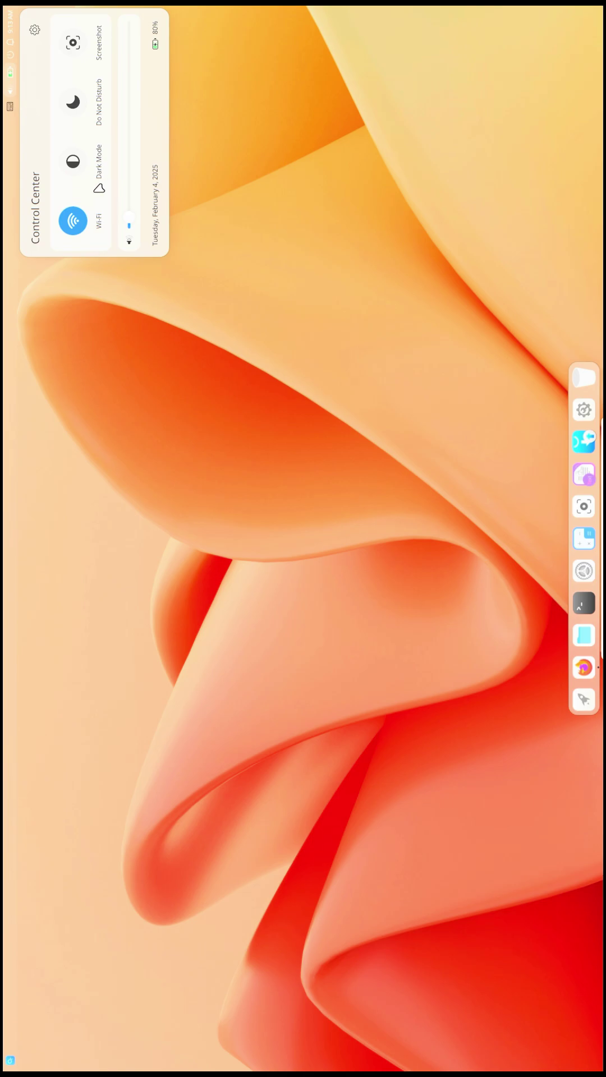
{"action": "mouse_move", "coordinate": [297, 615]}
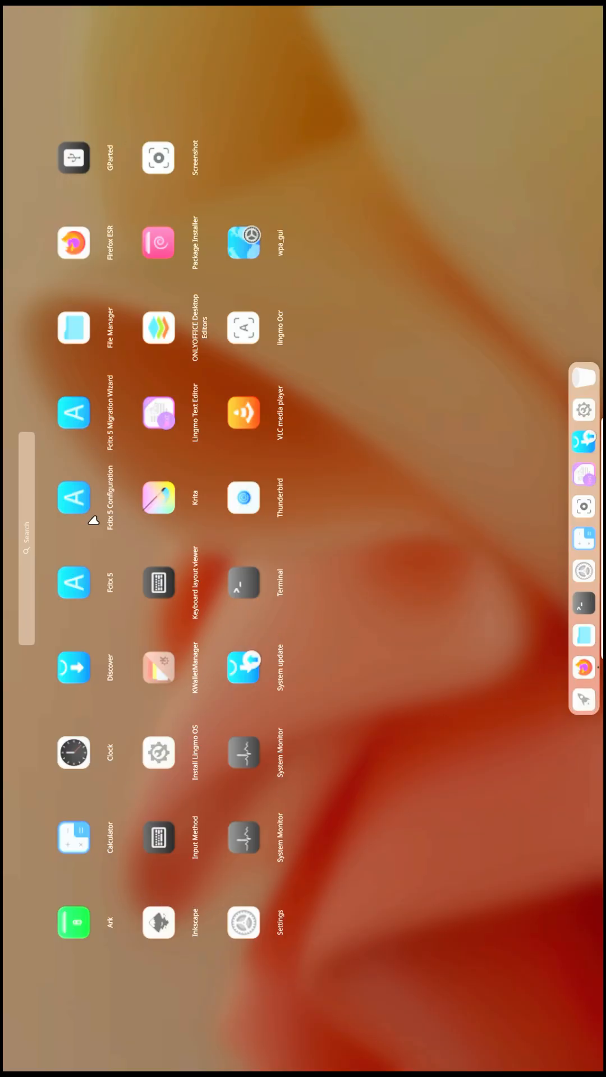
{"action": "mouse_move", "coordinate": [272, 431]}
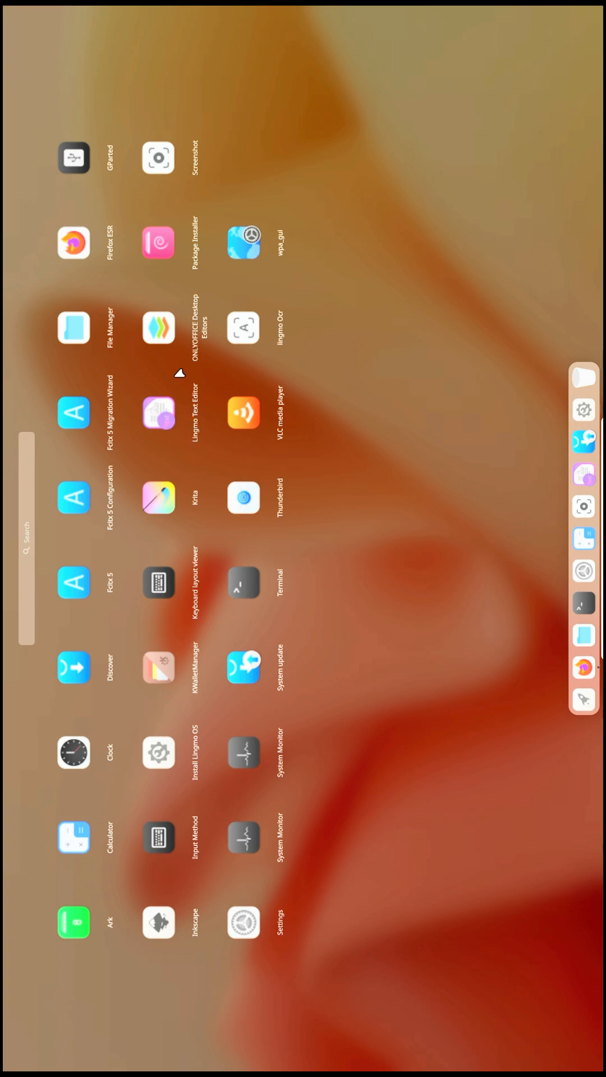
{"action": "mouse_move", "coordinate": [102, 248]}
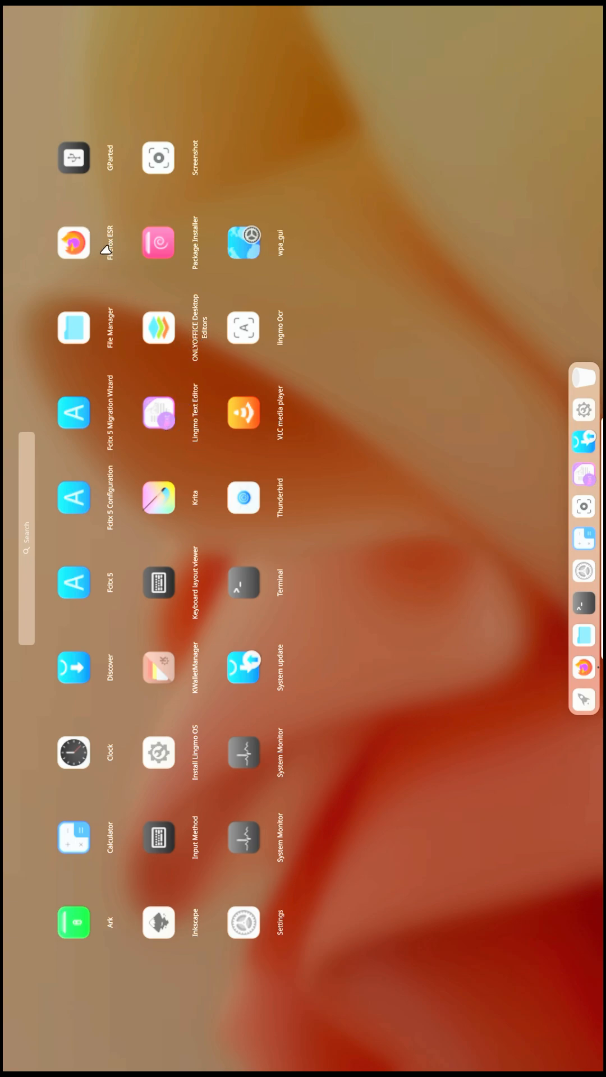
{"action": "mouse_move", "coordinate": [112, 261]}
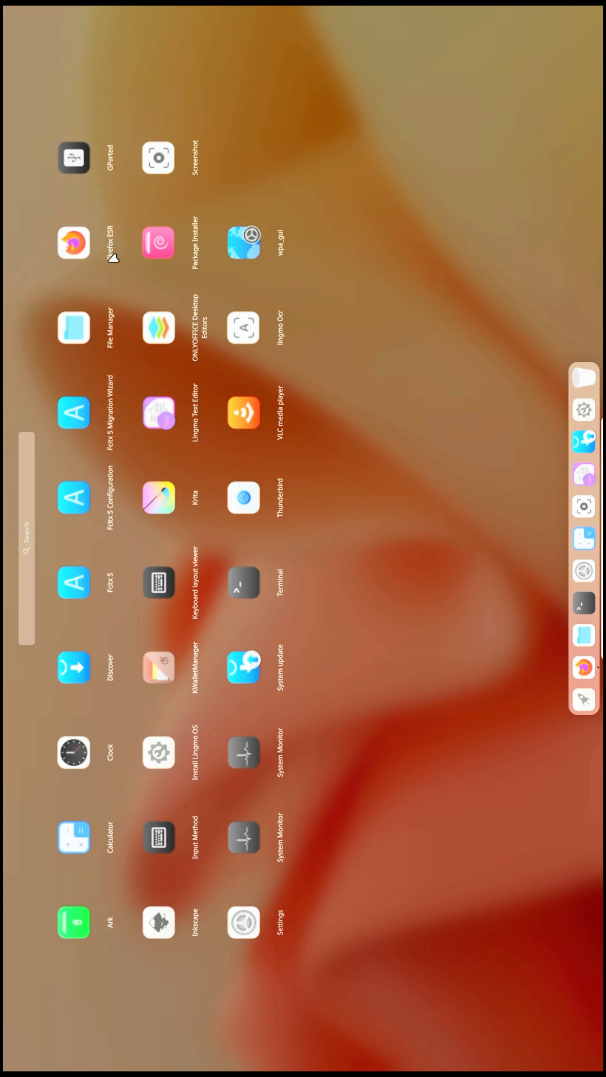
{"action": "mouse_move", "coordinate": [98, 242]}
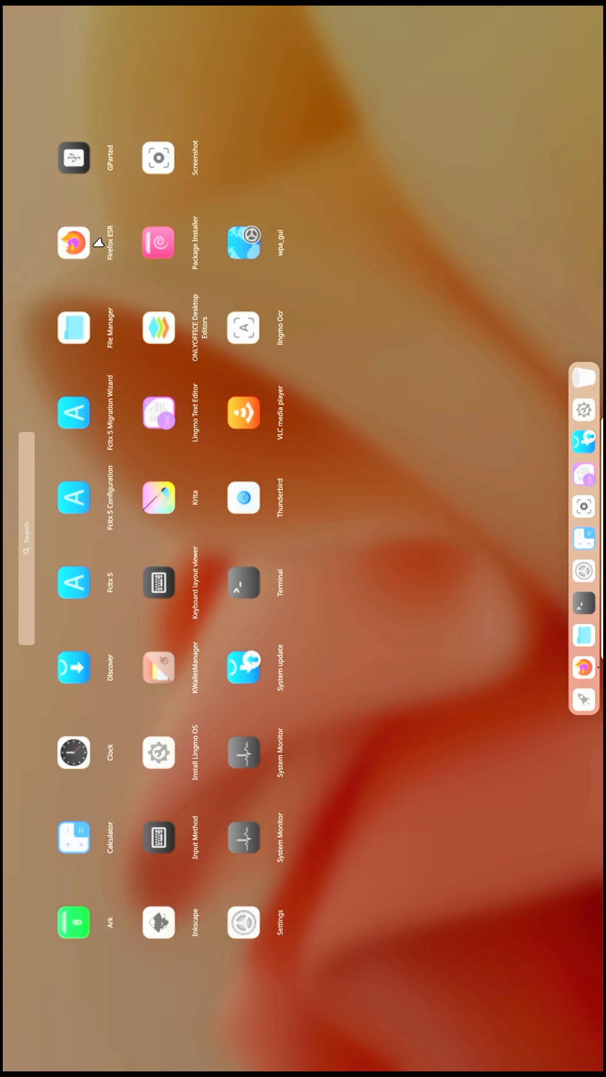
{"action": "mouse_move", "coordinate": [180, 918]}
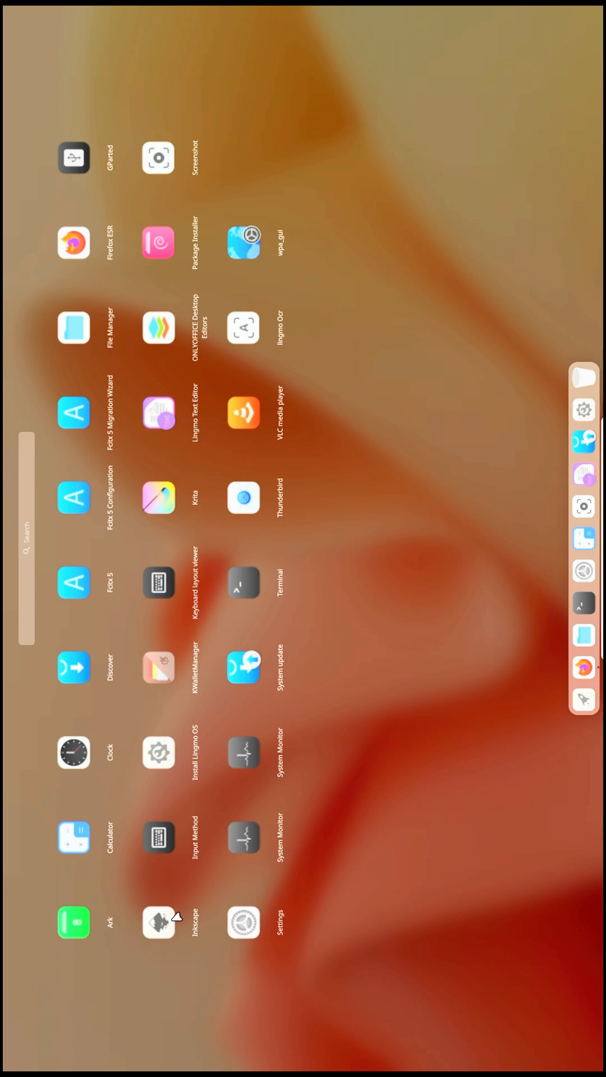
{"action": "mouse_move", "coordinate": [195, 523]}
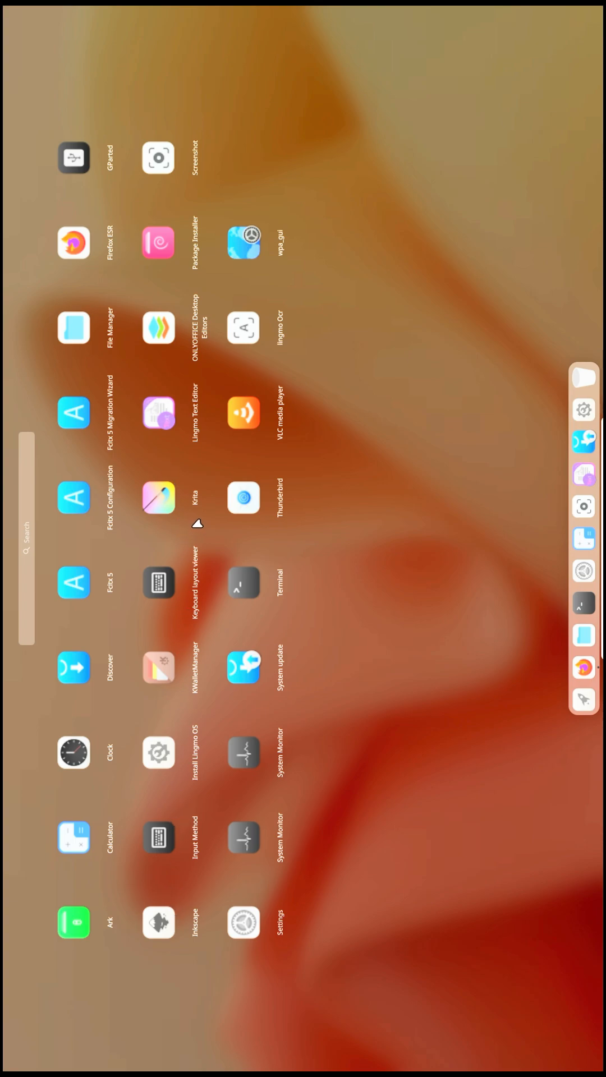
{"action": "mouse_move", "coordinate": [183, 317]}
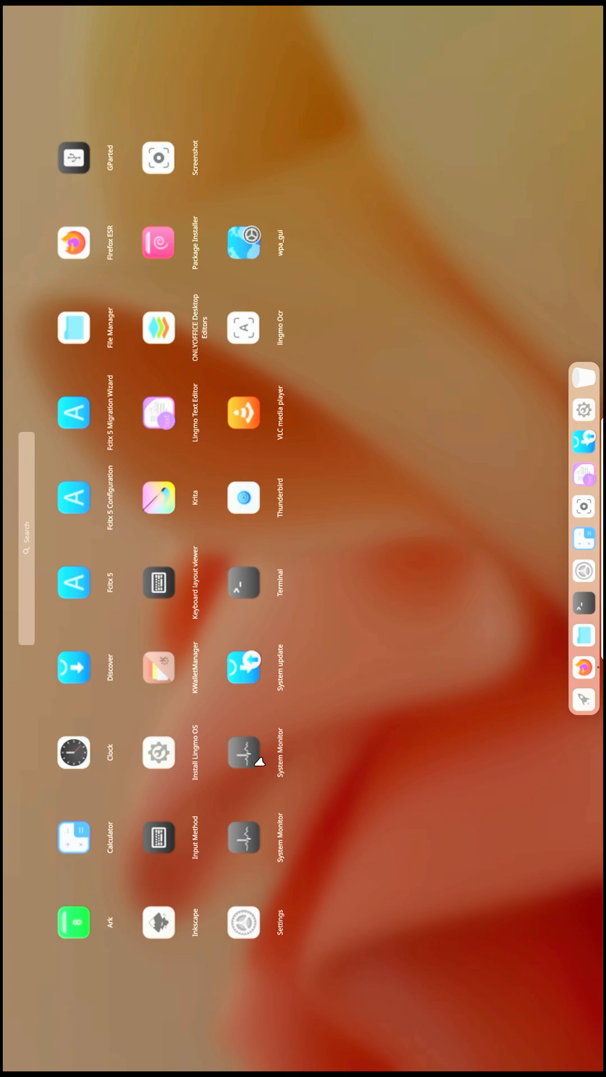
{"action": "mouse_move", "coordinate": [250, 815]}
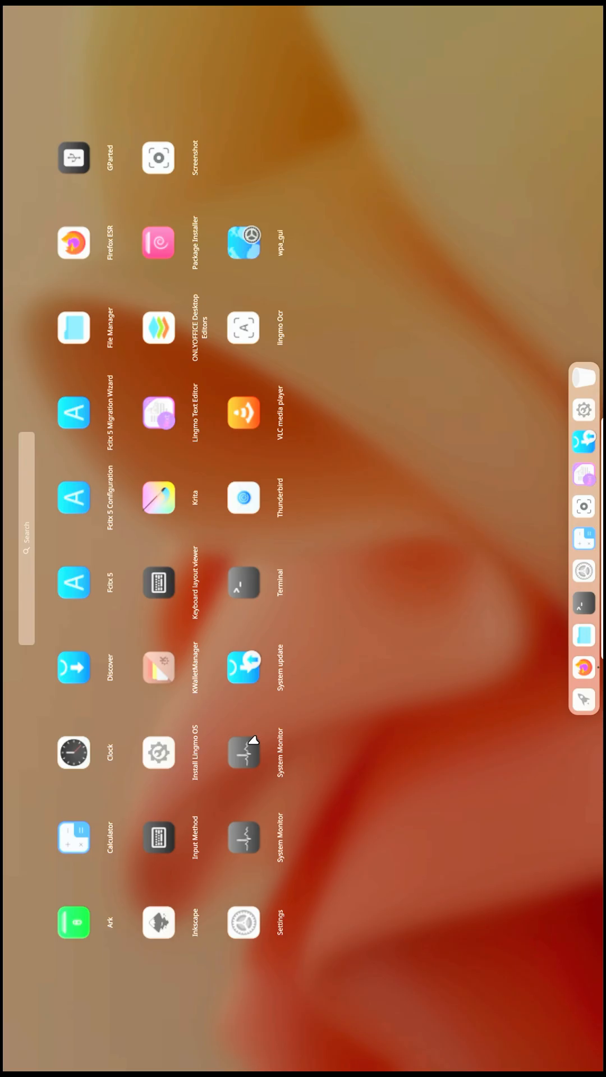
Start System Monitor from the application grid.
{"action": "left_click", "coordinate": [243, 752]}
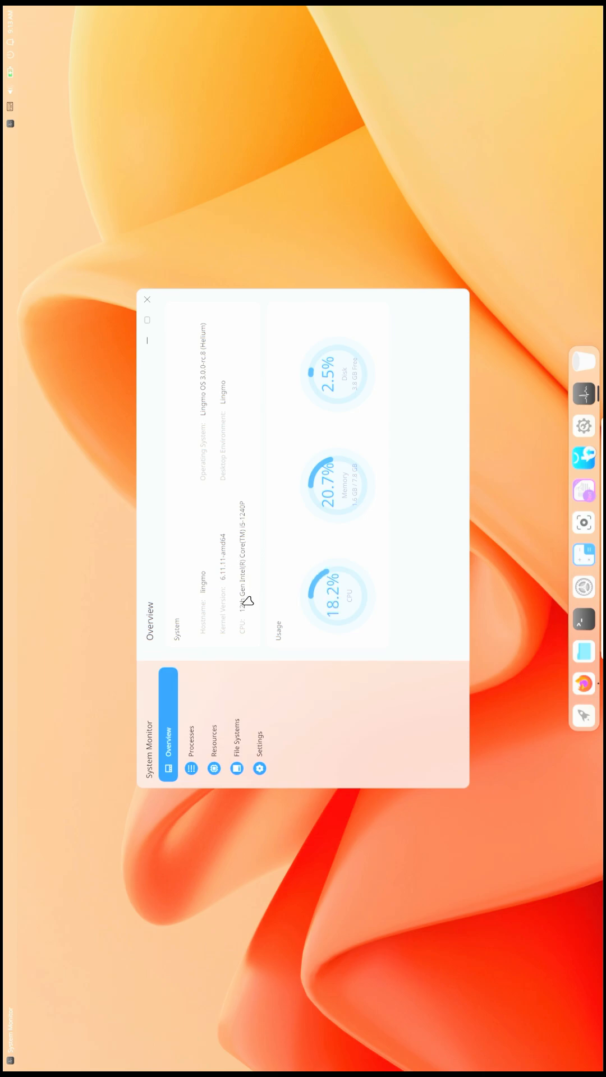
{"action": "mouse_move", "coordinate": [235, 422]}
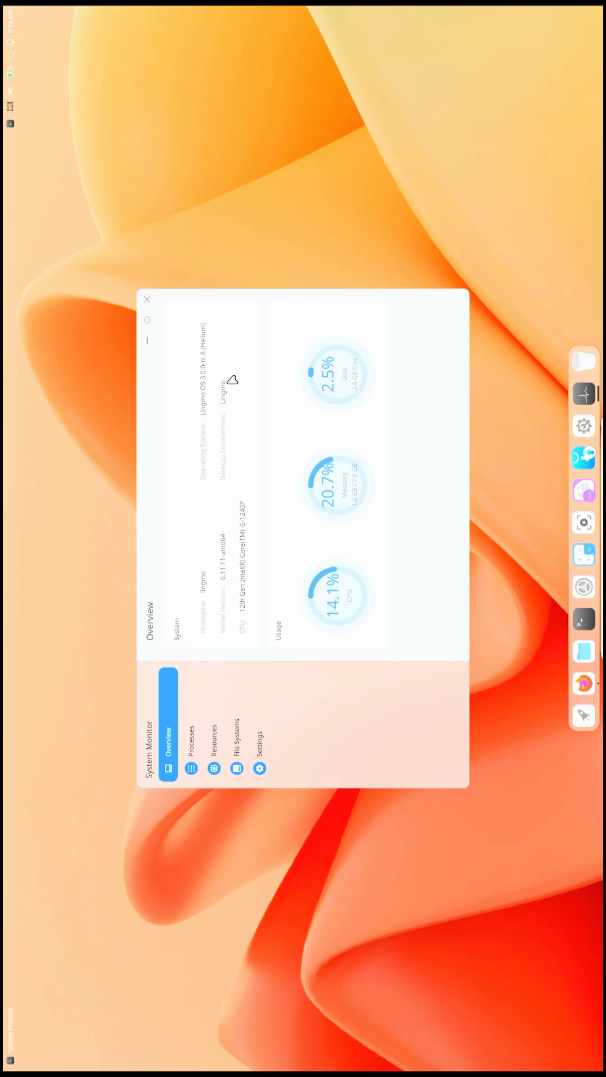
Switch System Monitor to the Processes list of running processes.
{"action": "left_click", "coordinate": [190, 743]}
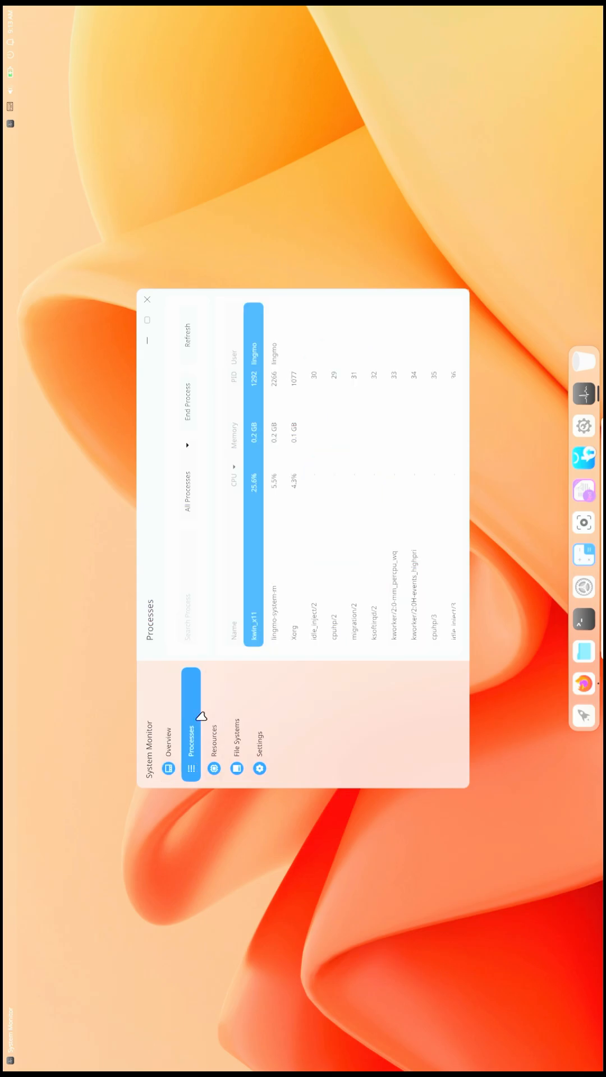